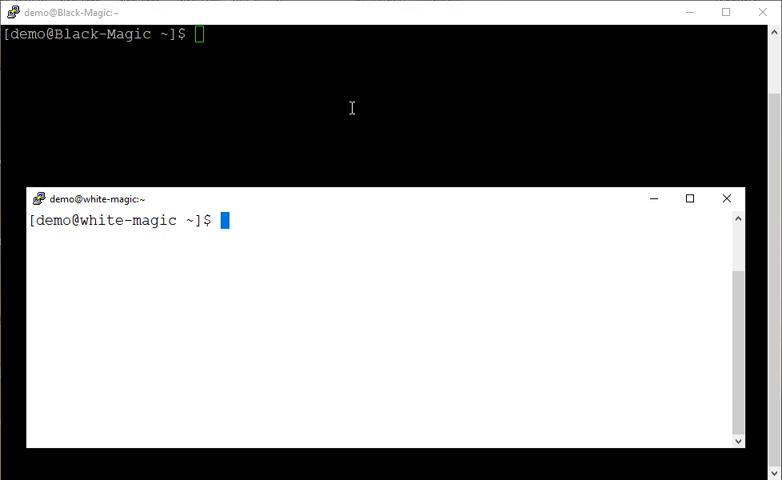
{"action": "mouse_move", "coordinate": [136, 47]}
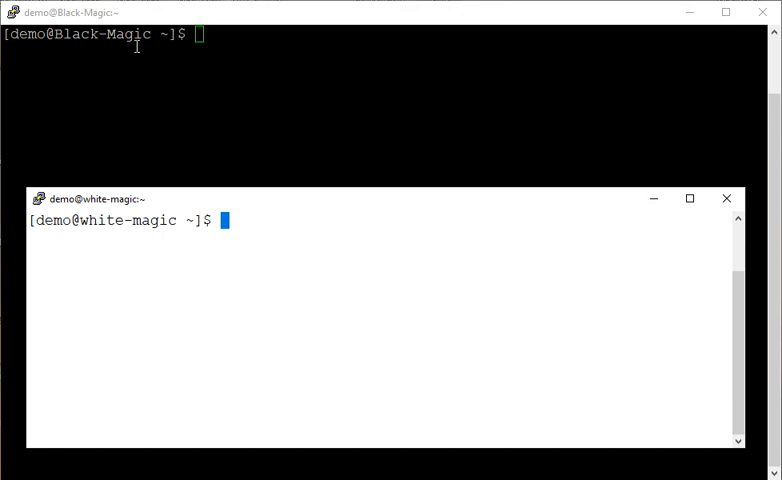
{"action": "mouse_move", "coordinate": [196, 261]}
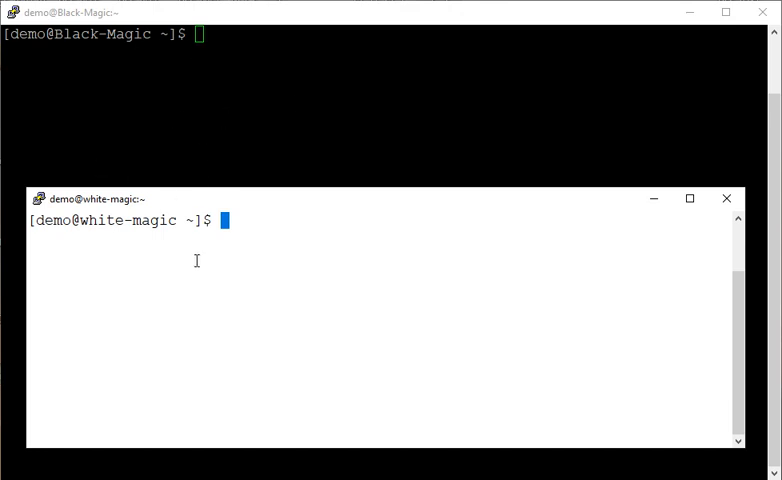
{"action": "mouse_move", "coordinate": [79, 108]}
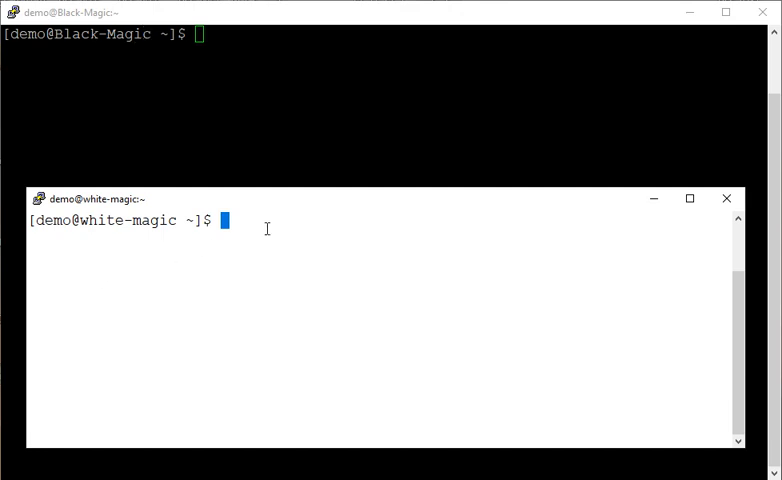
{"action": "mouse_move", "coordinate": [254, 81]}
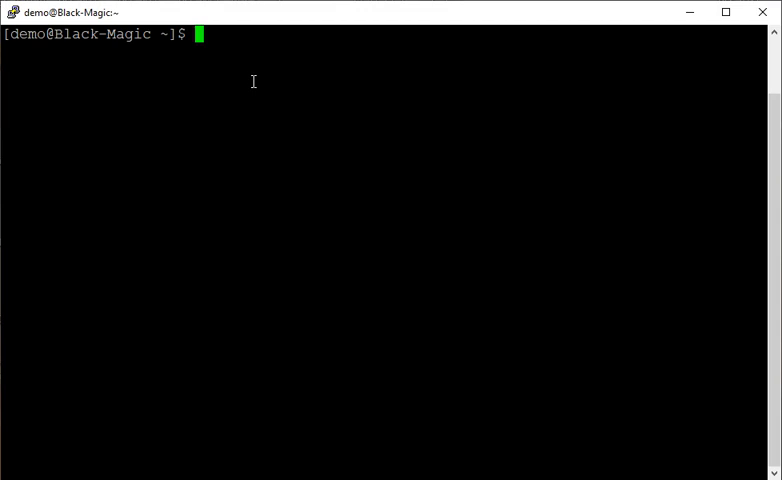
- On Black-Magic, ping google.com and 8.8.8.8, then highlight 'unreachable' in the error
{"action": "type", "text": "ping"}
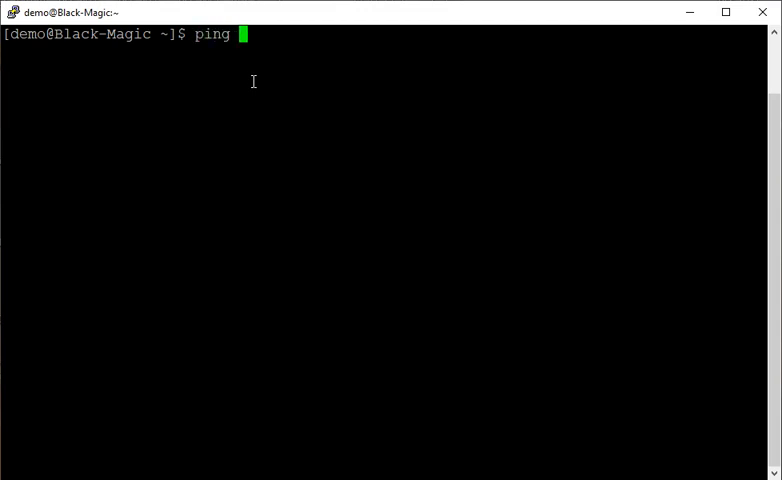
{"action": "type", "text": "google.com"}
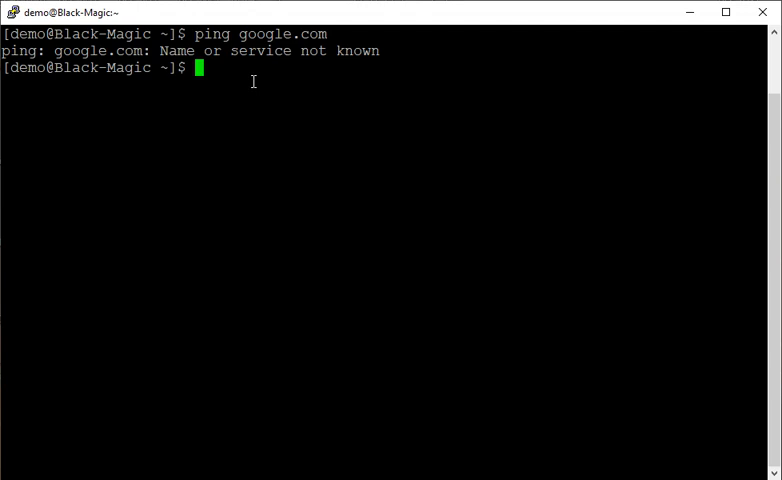
{"action": "type", "text": "p"}
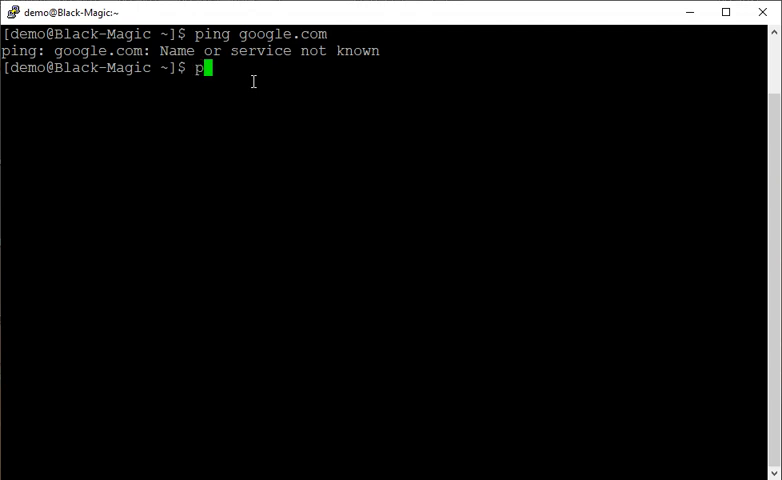
{"action": "type", "text": "ing"}
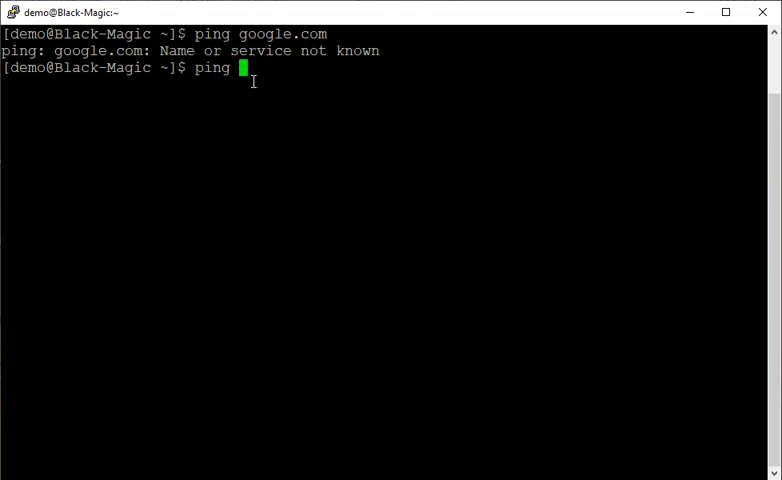
{"action": "type", "text": "8.8.8.8"}
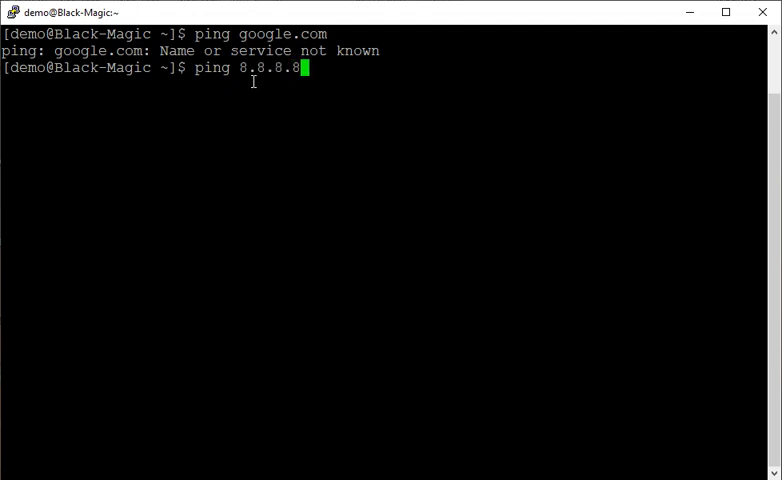
{"action": "mouse_move", "coordinate": [504, 279]}
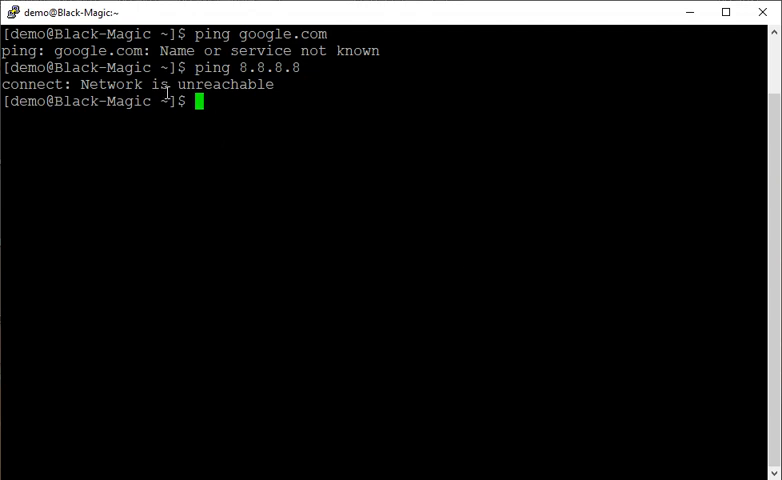
{"action": "mouse_move", "coordinate": [200, 38]}
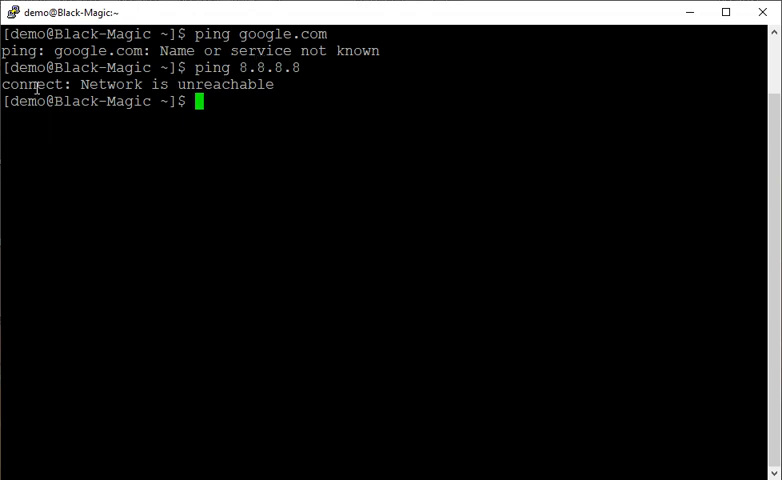
{"action": "double_click", "coordinate": [31, 84]}
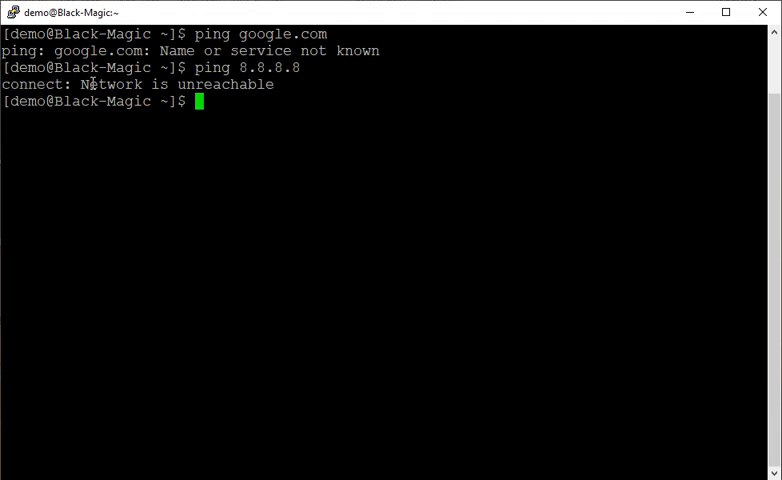
{"action": "double_click", "coordinate": [225, 84]}
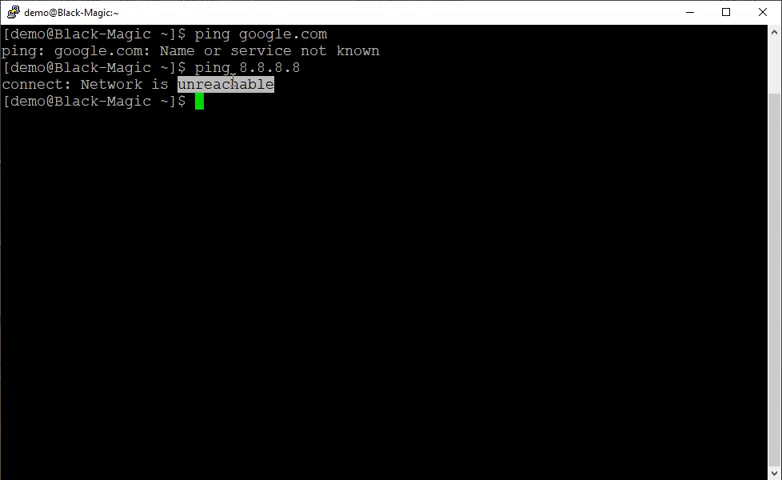
{"action": "mouse_move", "coordinate": [260, 168]}
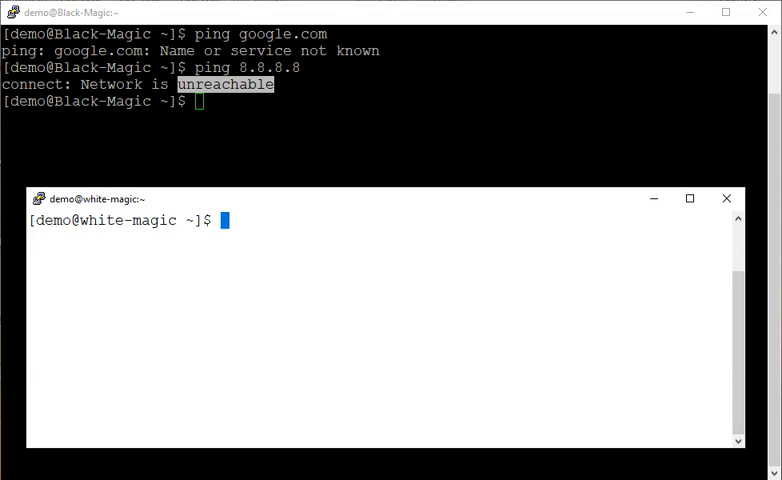
- On white-magic, ping 8.8.8.8 and then 8.8.4.4, stopping each with Ctrl+C
{"action": "type", "text": "pi"}
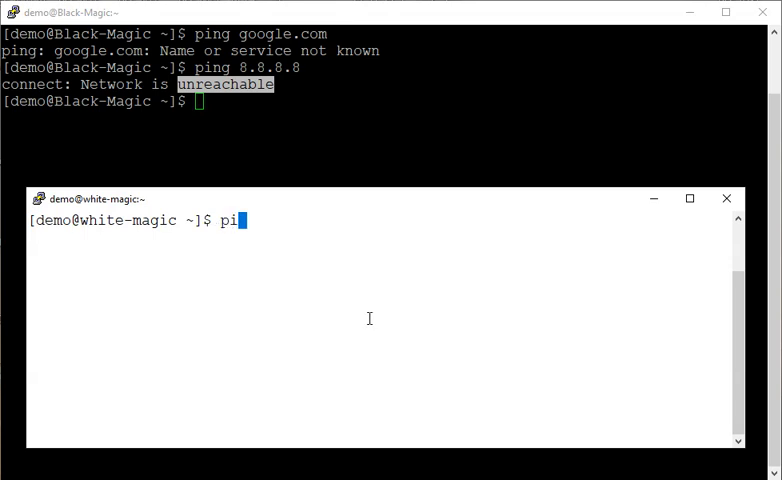
{"action": "type", "text": "ng"}
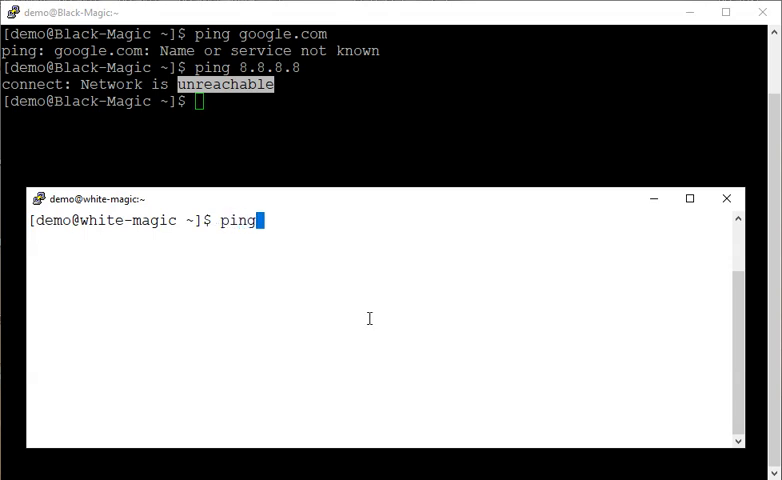
{"action": "type", "text": "8."}
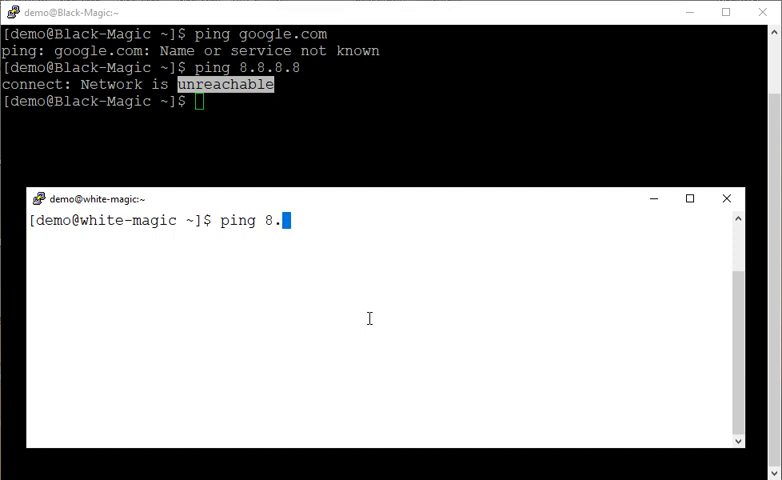
{"action": "type", "text": "8.8.8"}
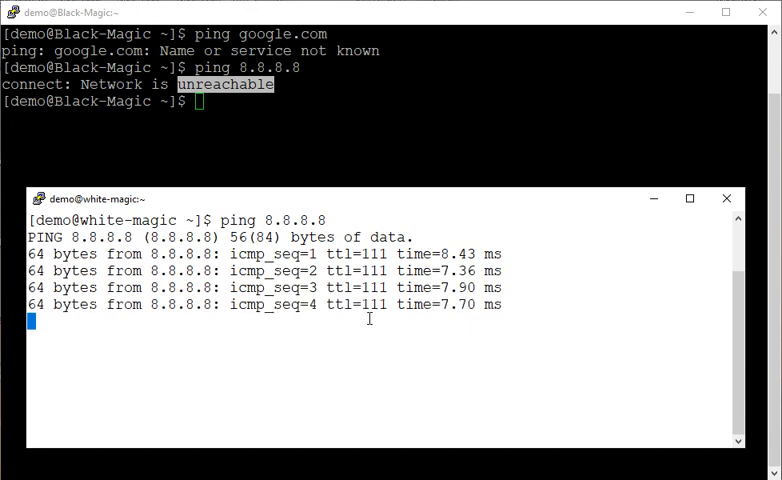
{"action": "key", "text": "ctrl+c"}
{"action": "type", "text": "ping 8.8.4.4"}
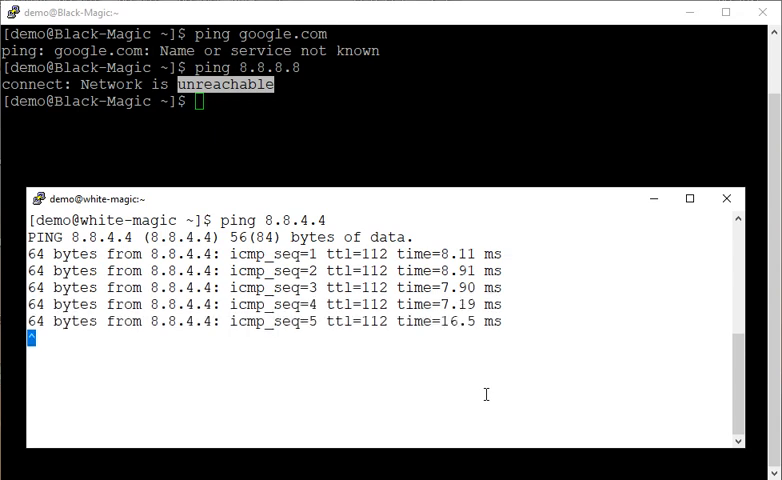
{"action": "key", "text": "ctrl+c"}
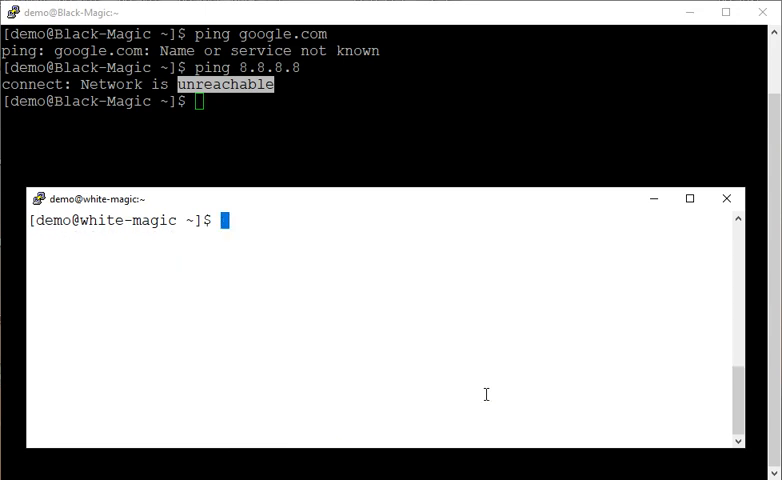
- Run nslookup 8.8.4.4 on white-magic and highlight the returned dns.google name
{"action": "type", "text": "nslookup 8.8"}
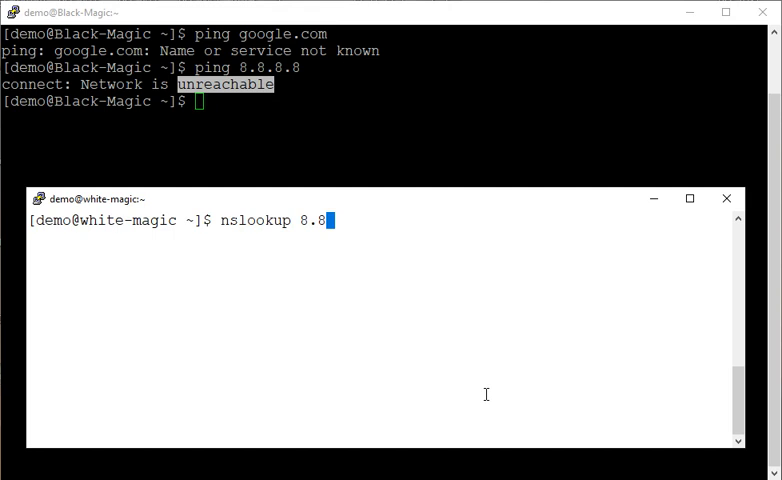
{"action": "type", "text": ".4.4"}
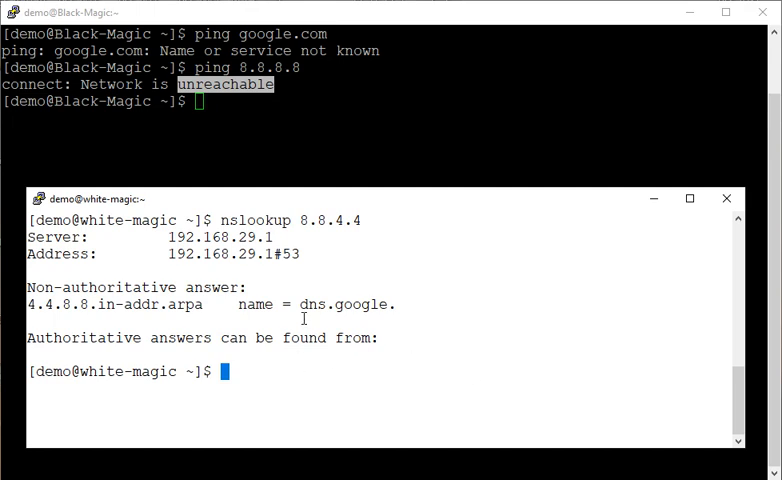
{"action": "double_click", "coordinate": [340, 304]}
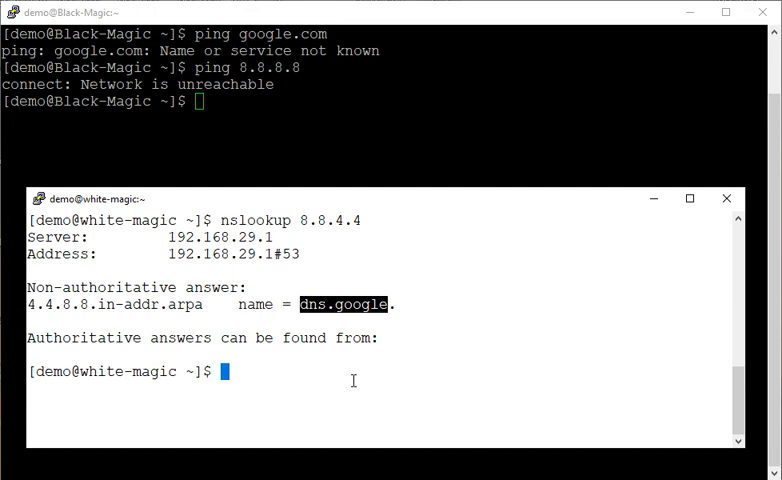
- Ping 1.1.1.1 from white-magic and stop it to show 0% packet loss
{"action": "type", "text": "ping"}
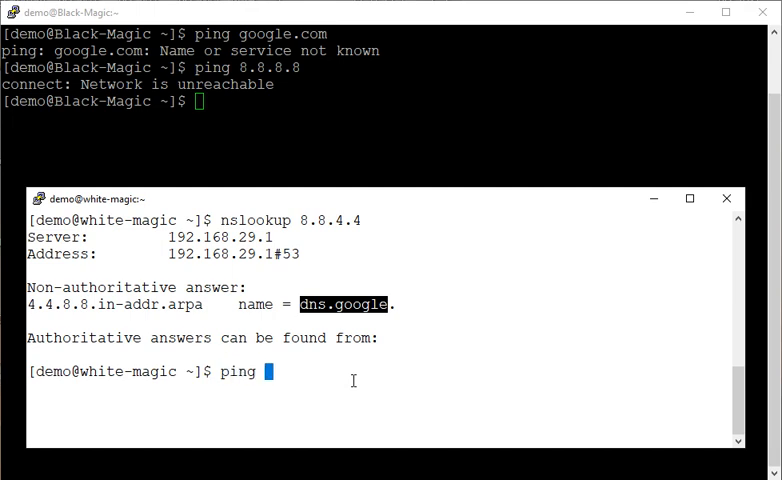
{"action": "type", "text": "1.1.1.1"}
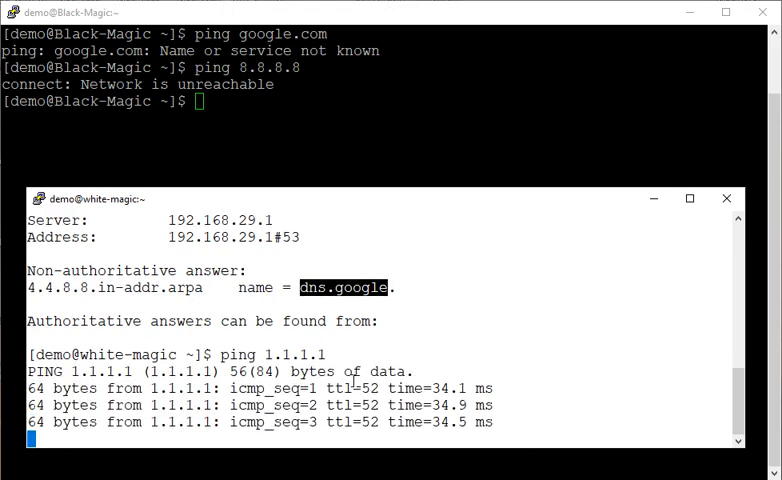
{"action": "key", "text": "ctrl+c"}
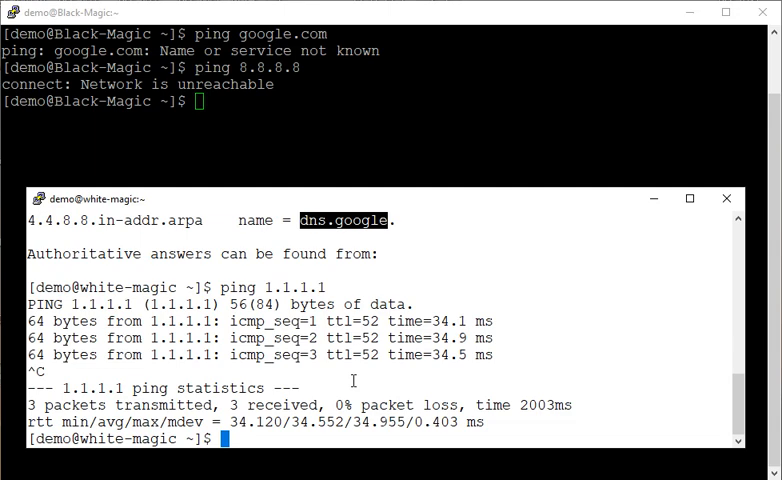
- Run nslookup 1.1.1.1 and highlight the resolved name one.one.one.one
{"action": "type", "text": "nslookup"}
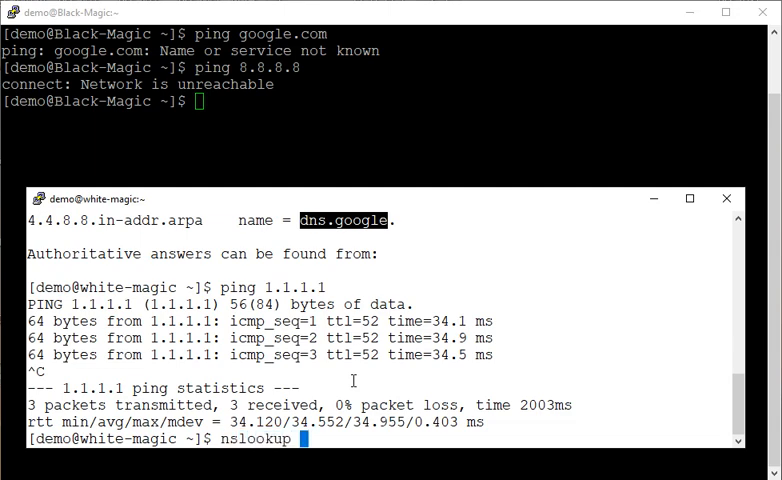
{"action": "type", "text": "1.1.1.1"}
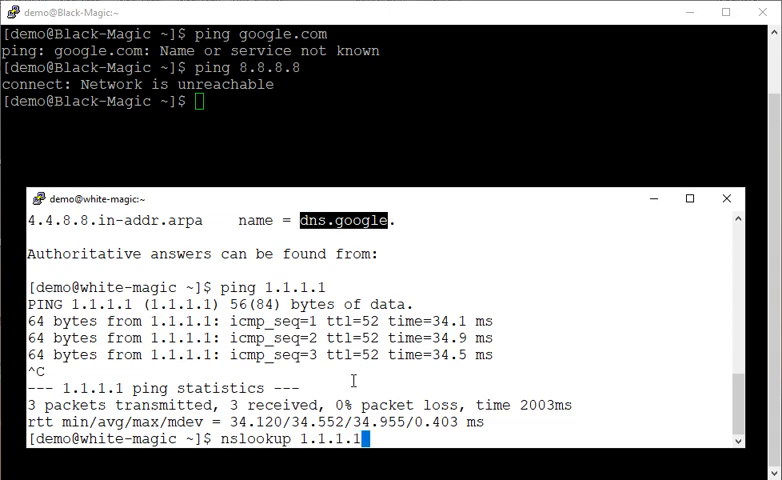
{"action": "key", "text": "Return"}
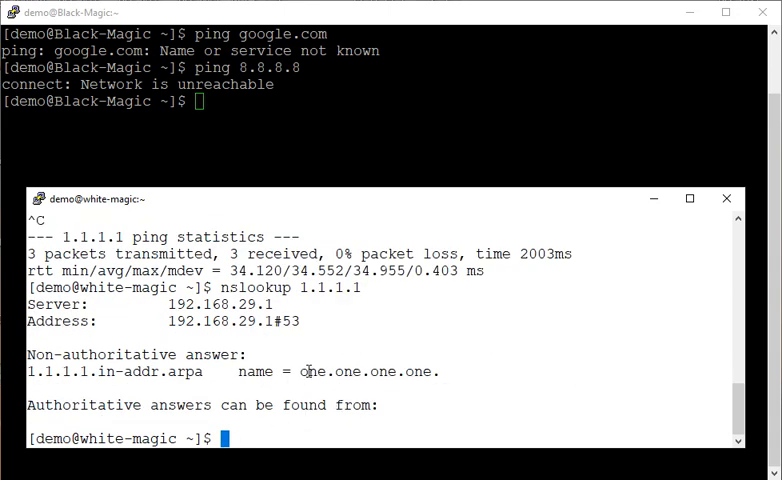
{"action": "double_click", "coordinate": [365, 371]}
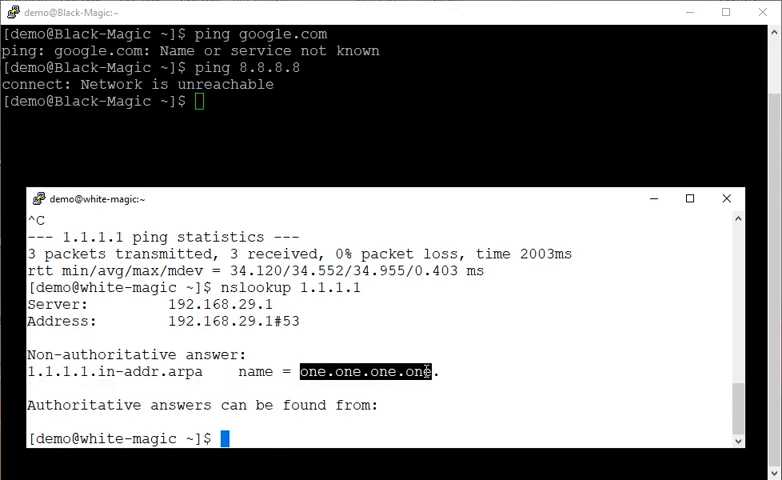
{"action": "double_click", "coordinate": [55, 304]}
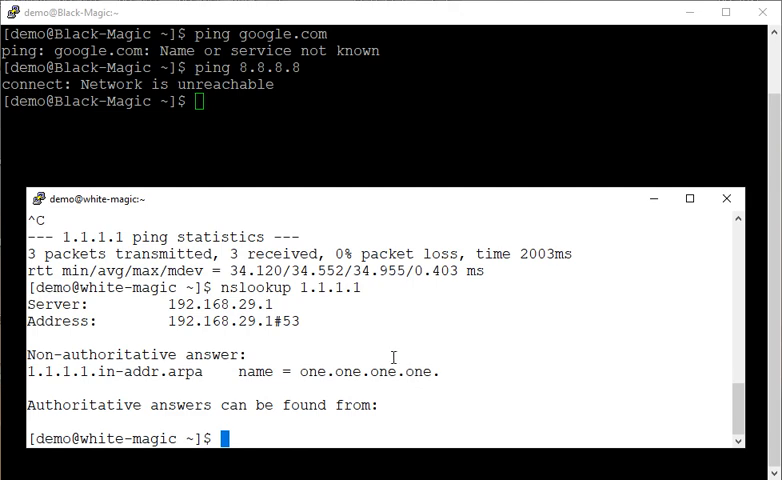
{"action": "mouse_move", "coordinate": [343, 375]}
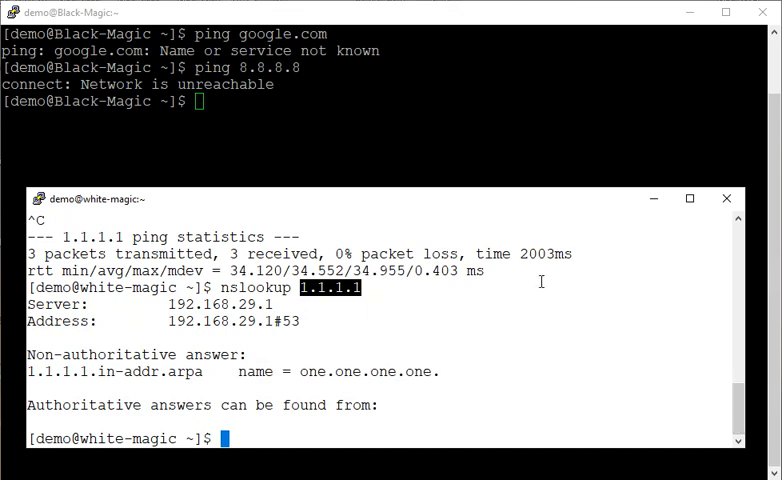
{"action": "mouse_move", "coordinate": [525, 273]}
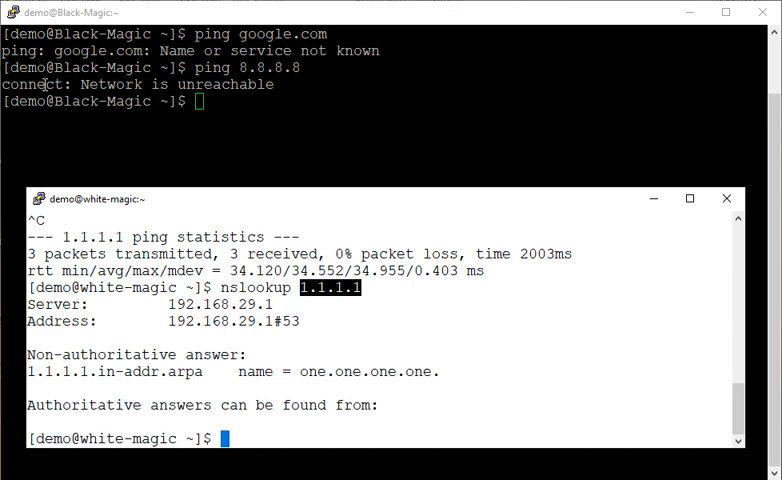
{"action": "mouse_move", "coordinate": [528, 395]}
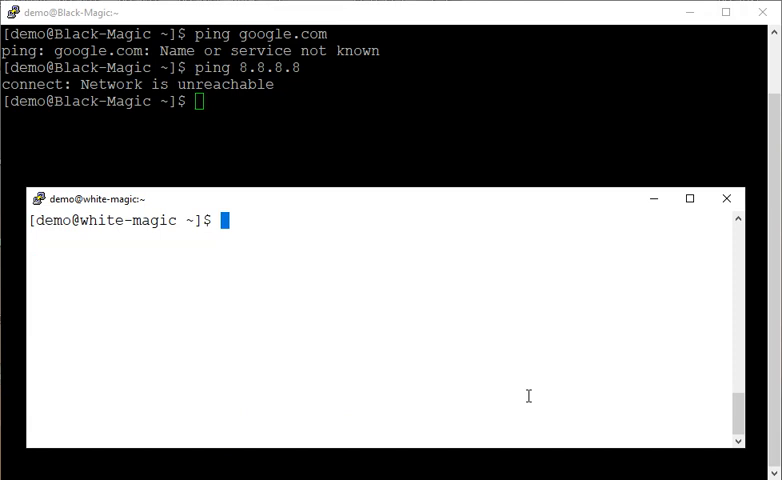
- On white-magic, run echo -n /dev/tcp/8.8.8.8/53 ; echo $? to test port 53
{"action": "type", "text": "e"}
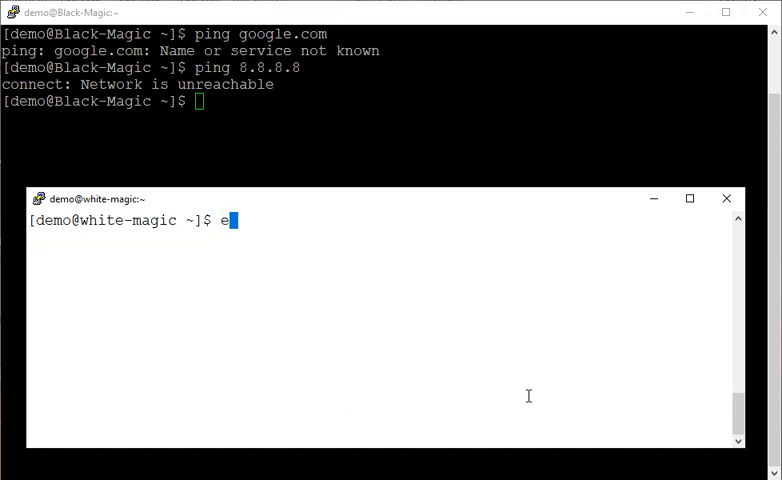
{"action": "type", "text": "cho -n"}
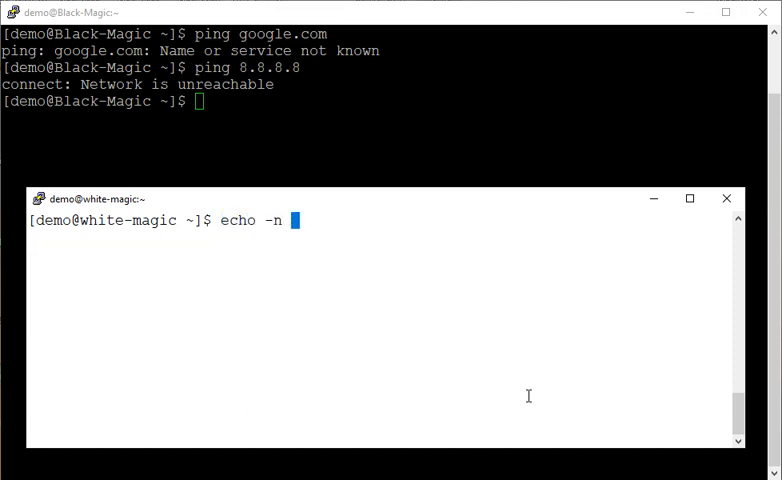
{"action": "type", "text": "/de"}
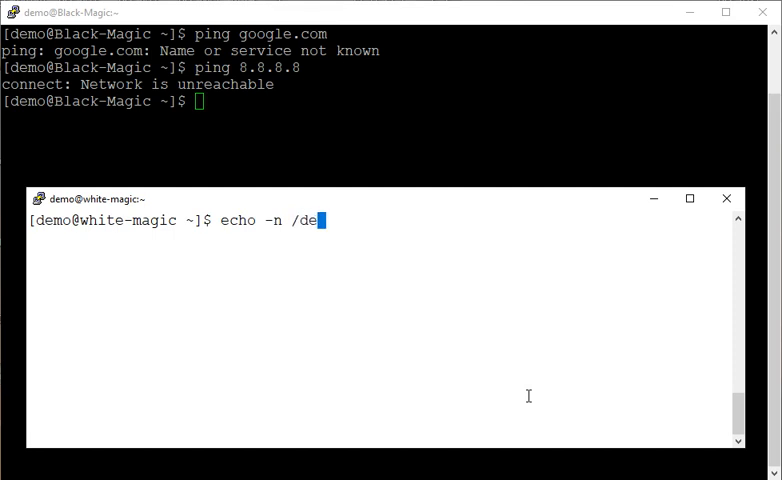
{"action": "type", "text": "v/tc"}
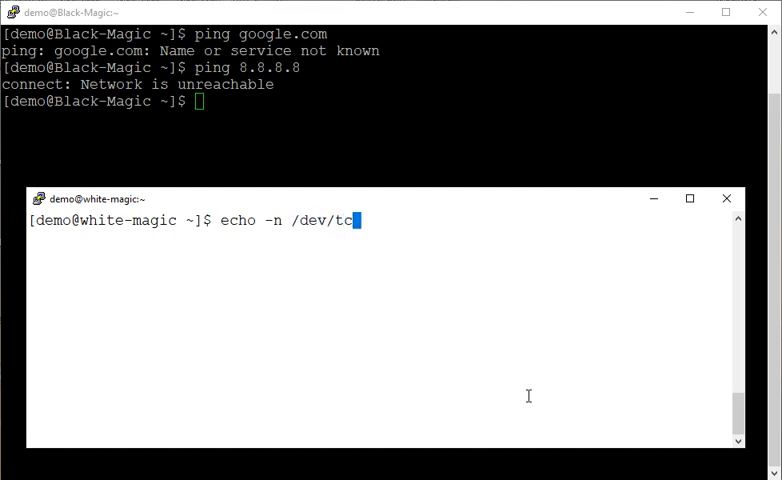
{"action": "type", "text": "p/"}
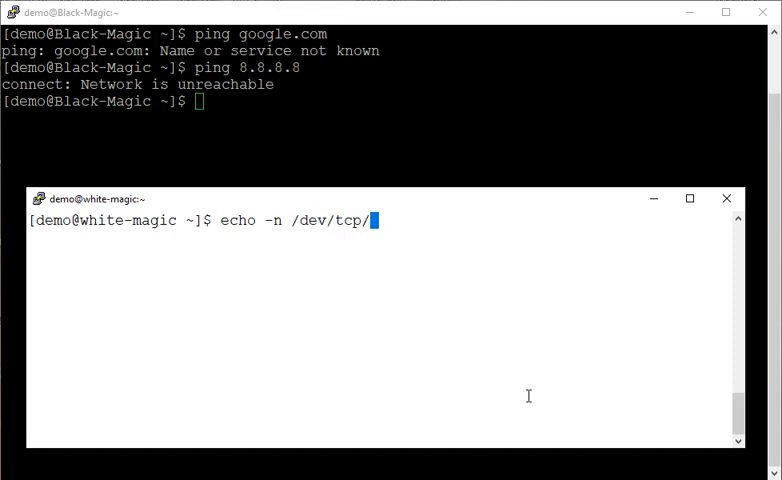
{"action": "type", "text": "8.8."}
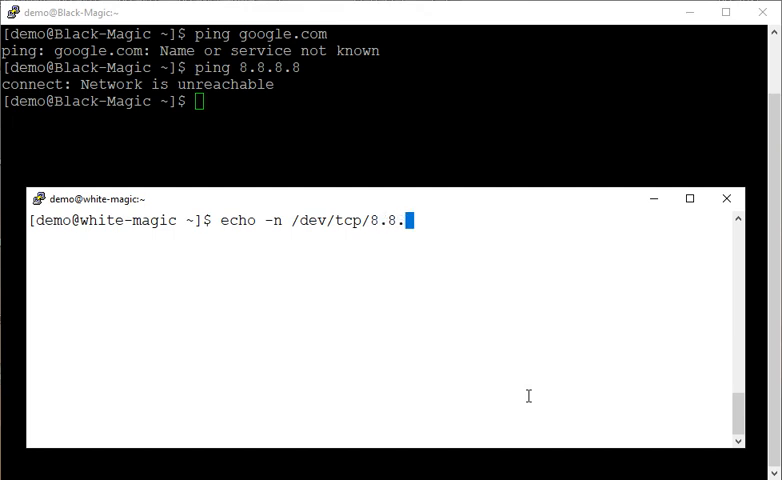
{"action": "type", "text": ".8"}
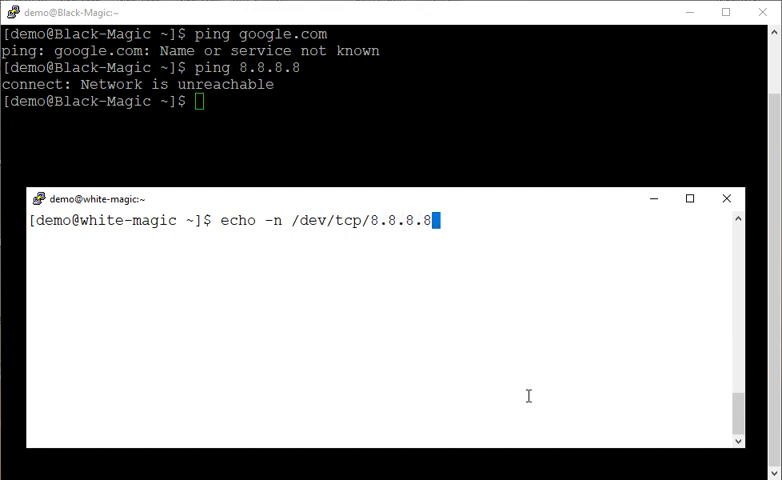
{"action": "type", "text": "/53 ;"}
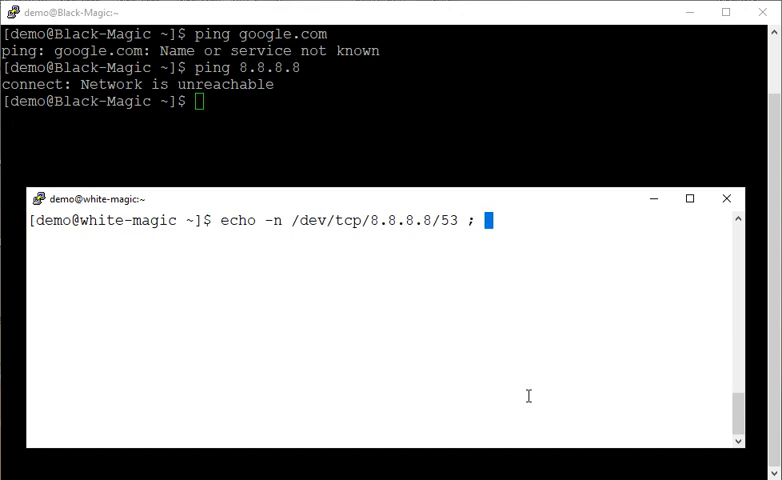
{"action": "type", "text": "echo"}
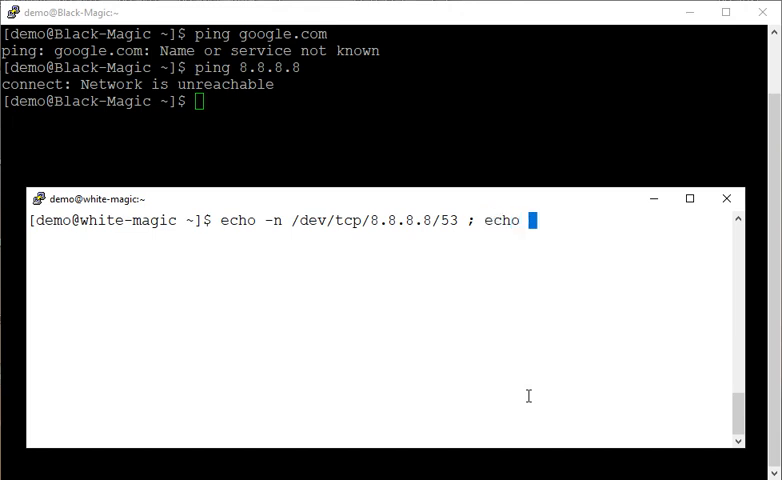
{"action": "type", "text": "$?"}
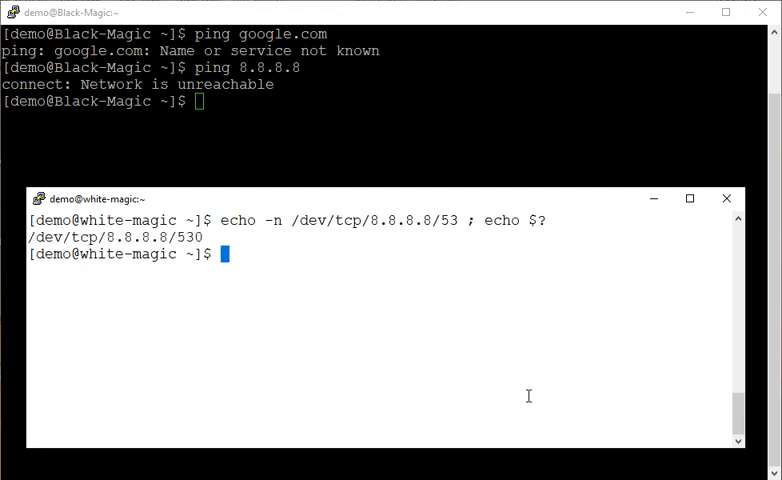
{"action": "mouse_move", "coordinate": [260, 226]}
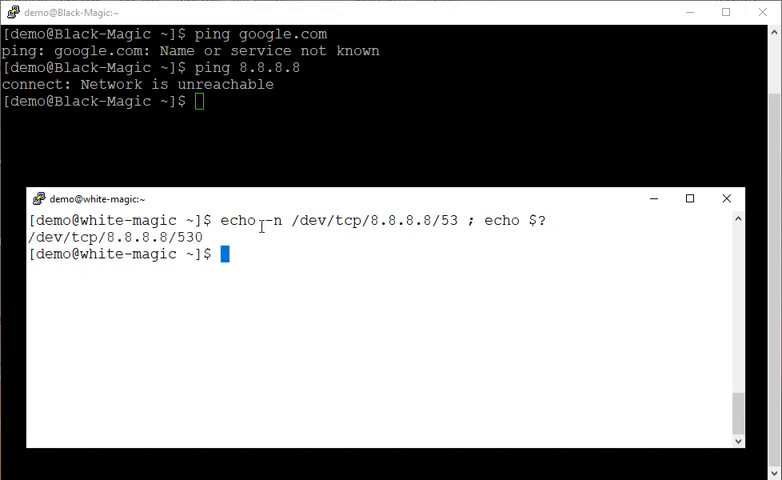
{"action": "mouse_move", "coordinate": [248, 238]}
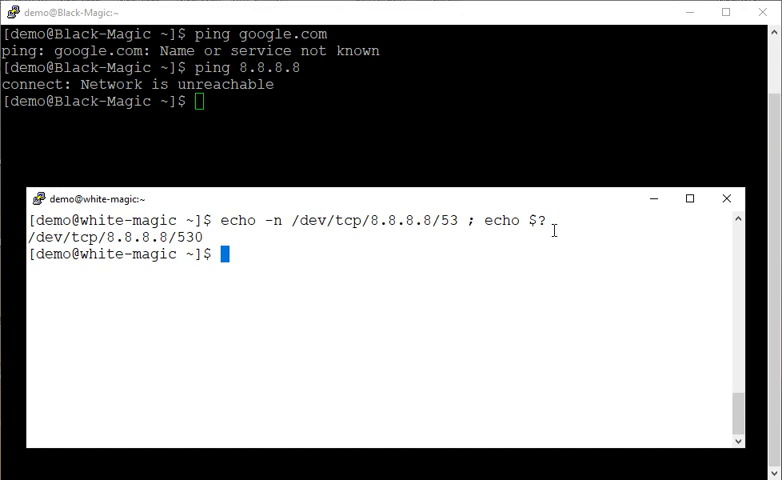
{"action": "mouse_move", "coordinate": [533, 212]}
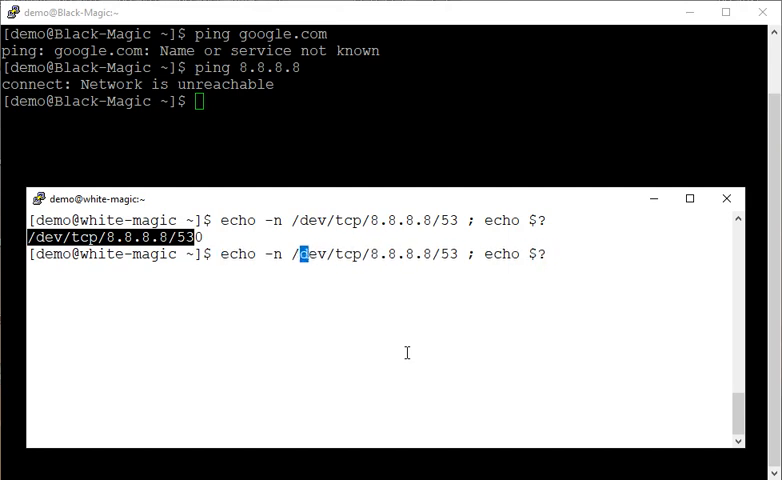
- Insert '>' before /dev/tcp in the recalled port 53 test command
{"action": "type", "text": ">"}
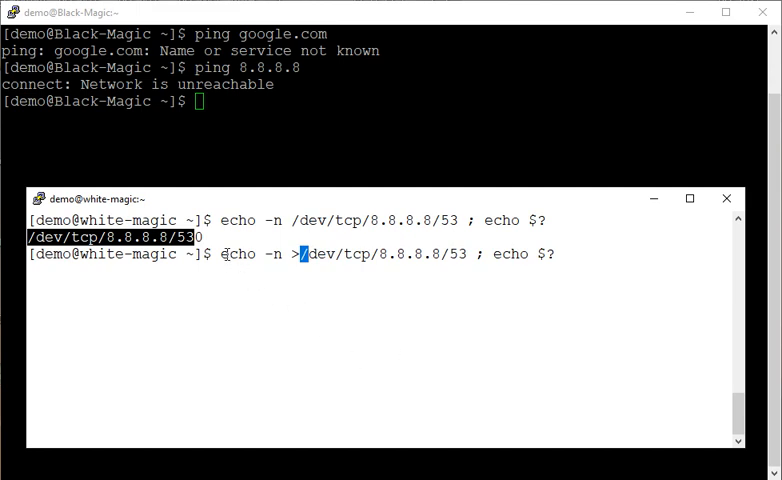
{"action": "mouse_move", "coordinate": [462, 240]}
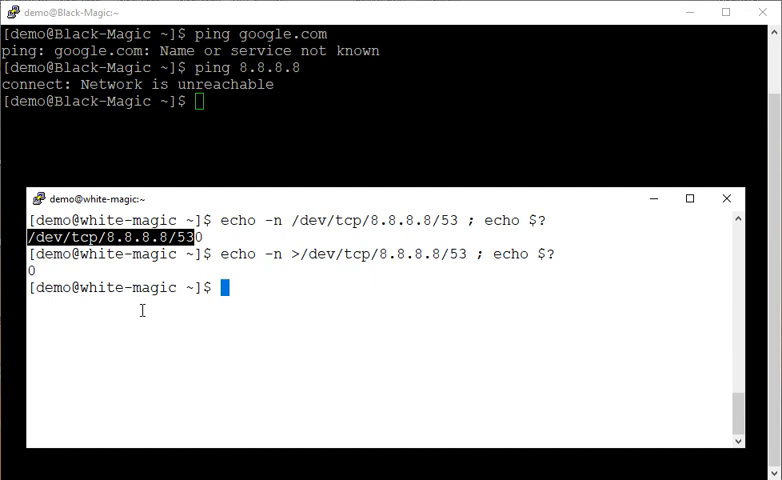
{"action": "mouse_move", "coordinate": [147, 313]}
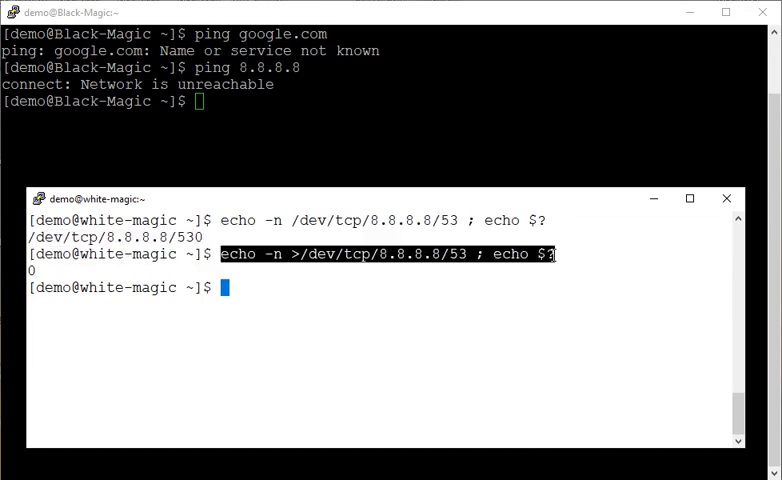
{"action": "mouse_move", "coordinate": [482, 323]}
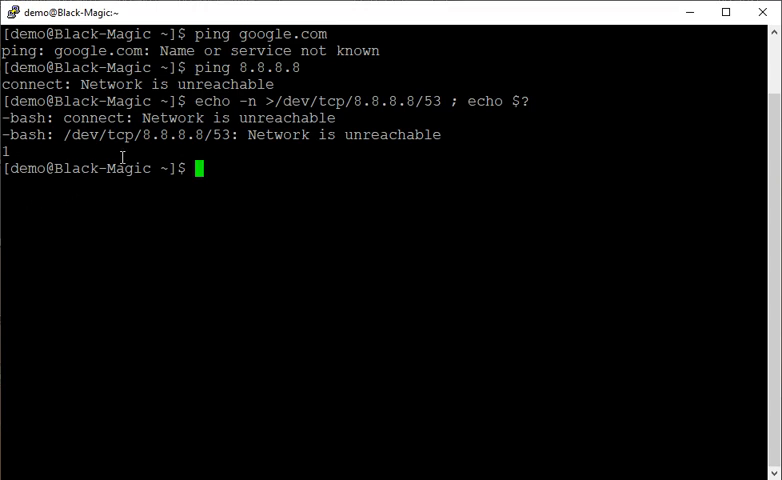
- Select the port 53 test command text on Black-Magic to copy it
{"action": "double_click", "coordinate": [85, 117]}
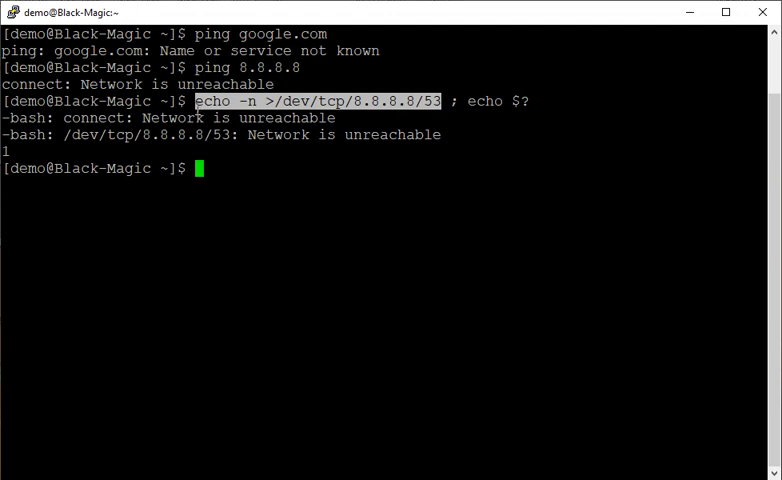
{"action": "mouse_move", "coordinate": [270, 241]}
{"action": "type", "text": "if"}
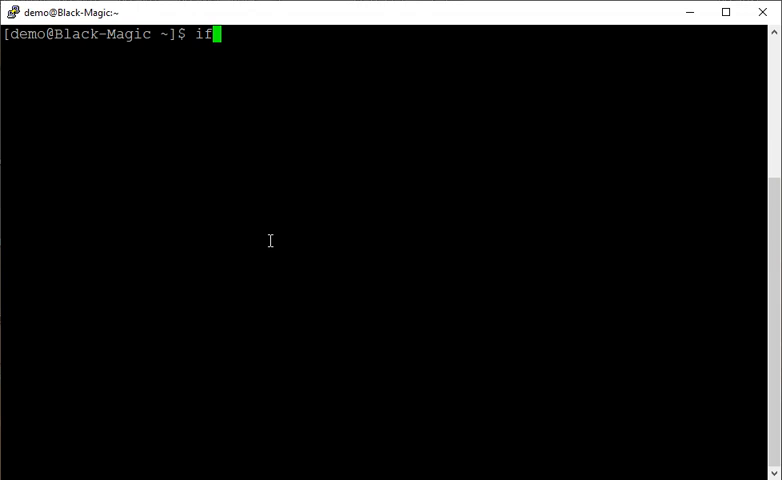
- Run ifconfig and pick out white-magic's enp0s8 interface with address 192.168.29.5
{"action": "type", "text": "config"}
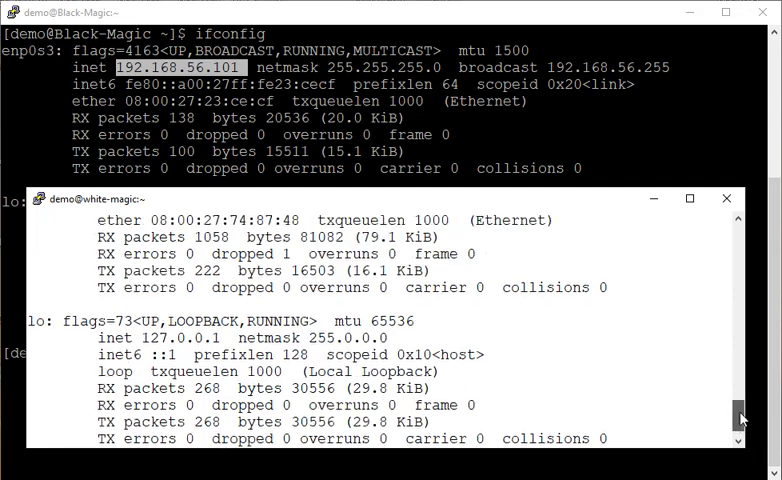
{"action": "scroll", "scroll_direction": "down", "scroll_amount": 3}
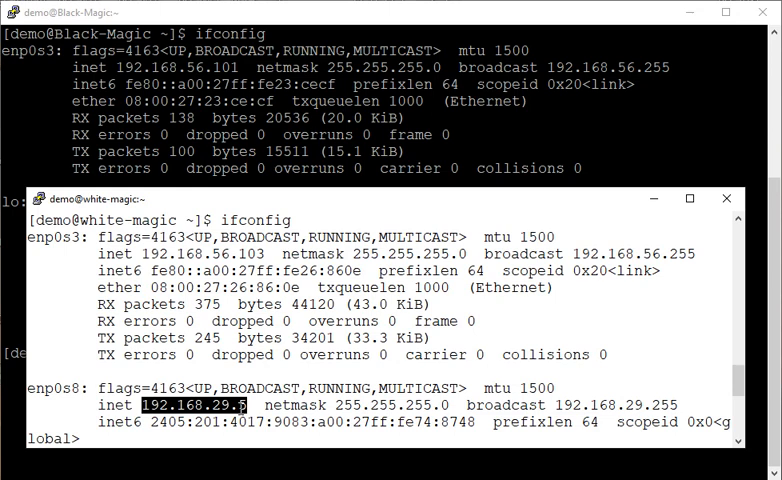
{"action": "double_click", "coordinate": [58, 388]}
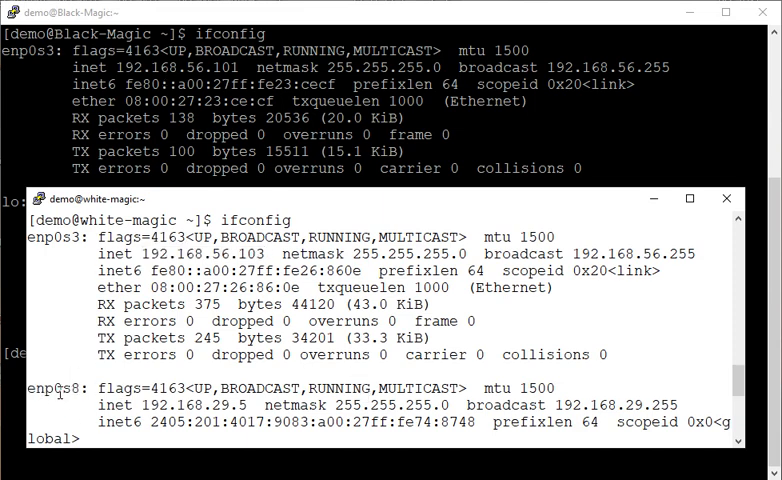
{"action": "double_click", "coordinate": [62, 388]}
{"action": "type", "text": "ifdown"}
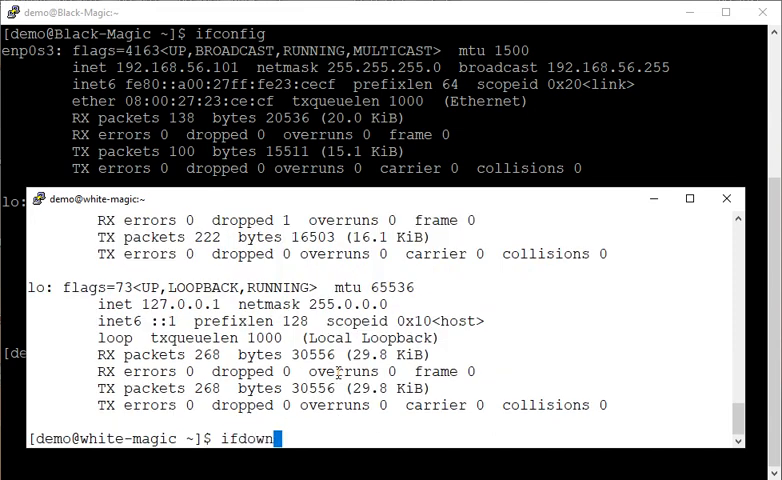
- Bring enp0s8 down with ifdown, retrying with sudo, and recheck its address
{"action": "type", "text": "enp0s8"}
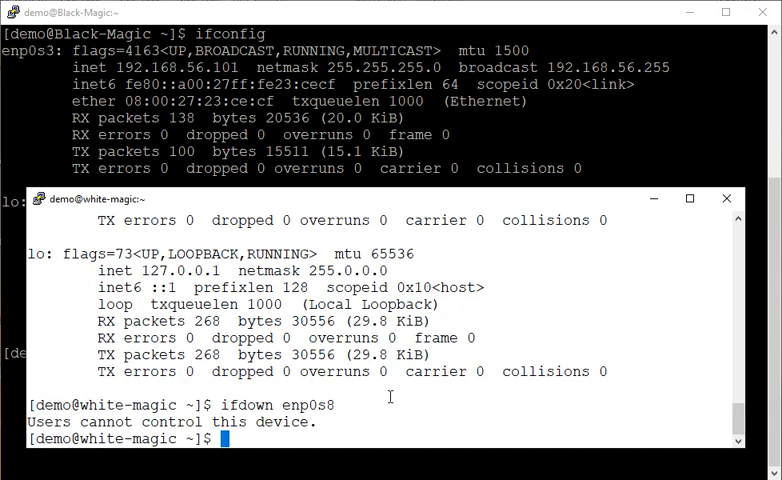
{"action": "type", "text": "sudo"}
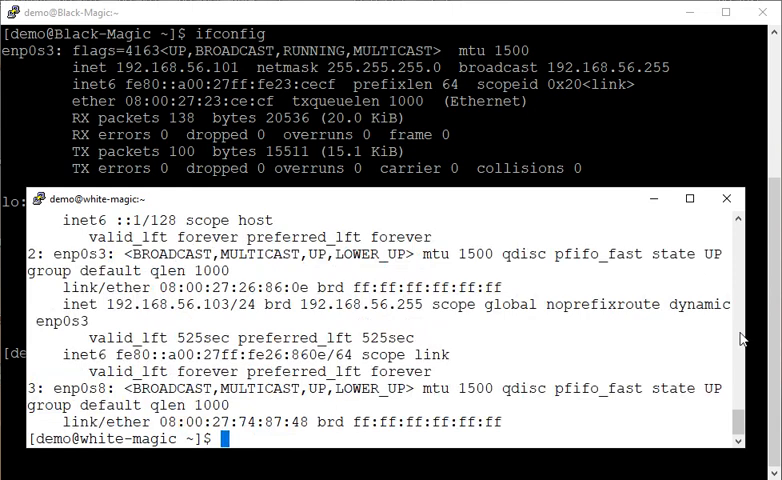
{"action": "double_click", "coordinate": [78, 388]}
{"action": "type", "text": "ifconfig"}
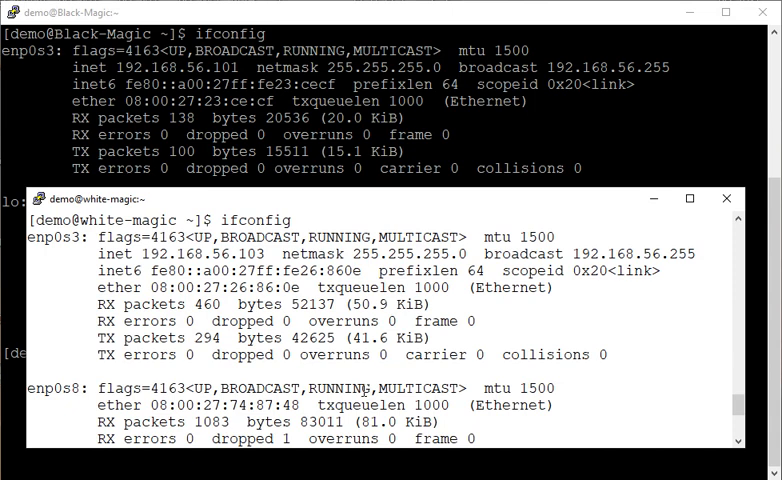
{"action": "mouse_move", "coordinate": [419, 378]}
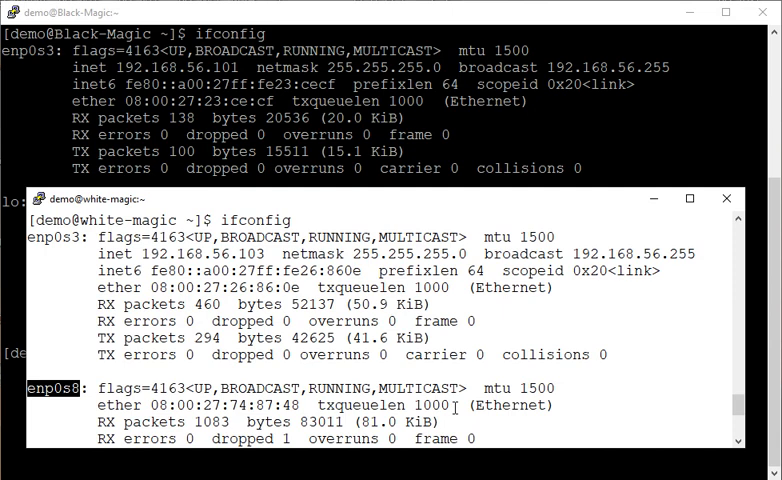
- Type ifdown enp0s8 and the test echo -n >/dev/tcp/8.8.8.8/53 ; echo $?
{"action": "type", "text": "ifdown enp0s8"}
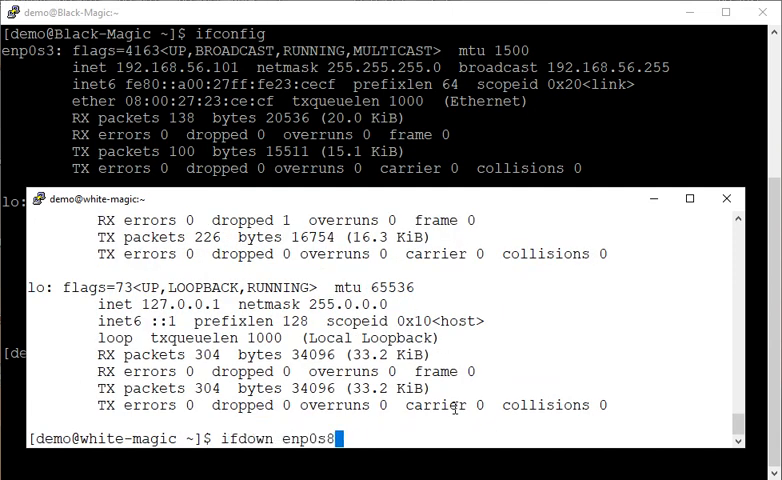
{"action": "type", "text": "echo -n >/dev/tcp/8.8.8.8/53 ; echo $?"}
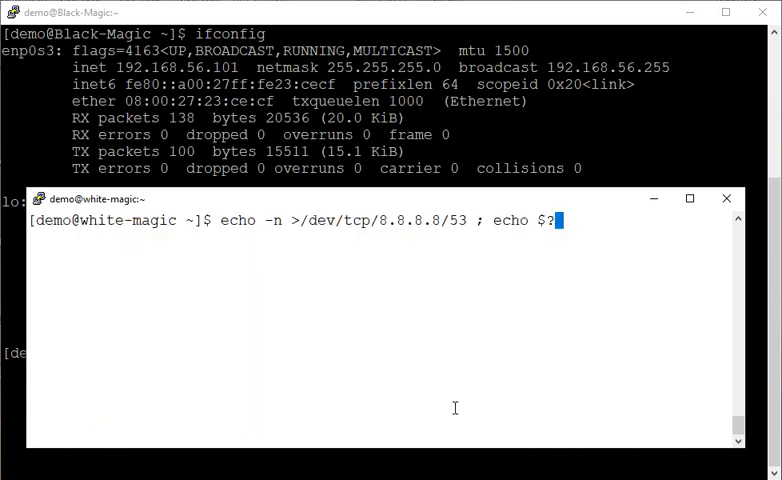
- Run white-magic's port 53 test, bring up enp0s8 with sudo, and begin typing 'ping -c 1'
{"action": "key", "text": "Return"}
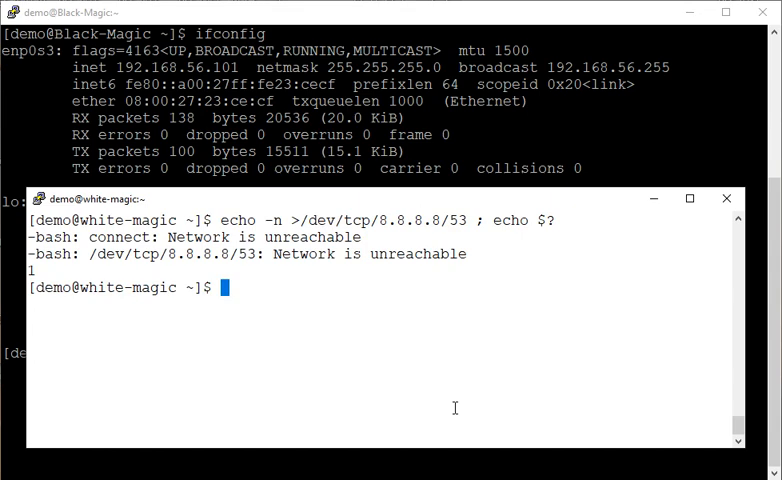
{"action": "type", "text": "sudo ifdown enp0s8"}
{"action": "type", "text": "echo -n >/dev/tcp/8.8.8.8/53 ; echo $?"}
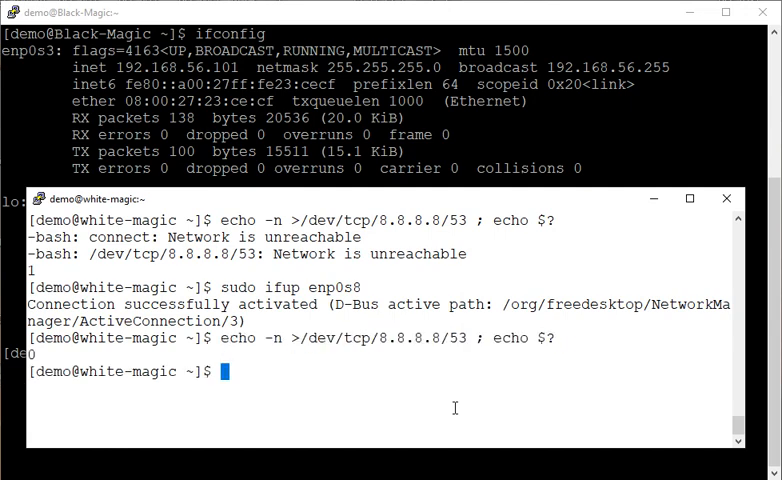
{"action": "type", "text": "ping"}
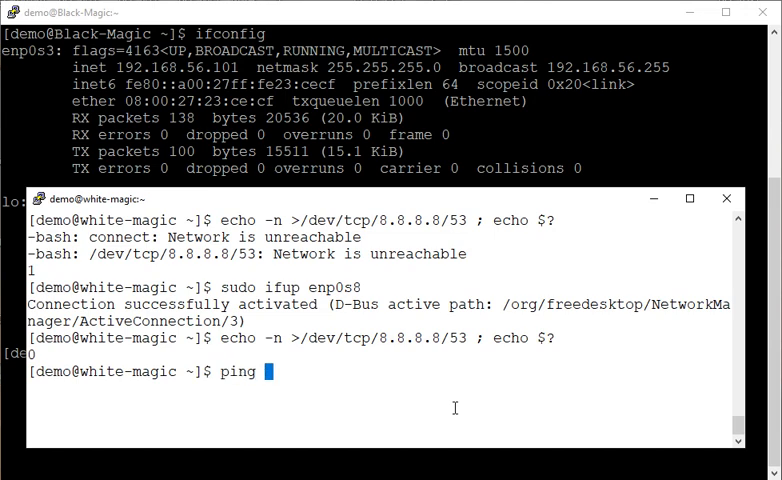
{"action": "type", "text": "-c 1"}
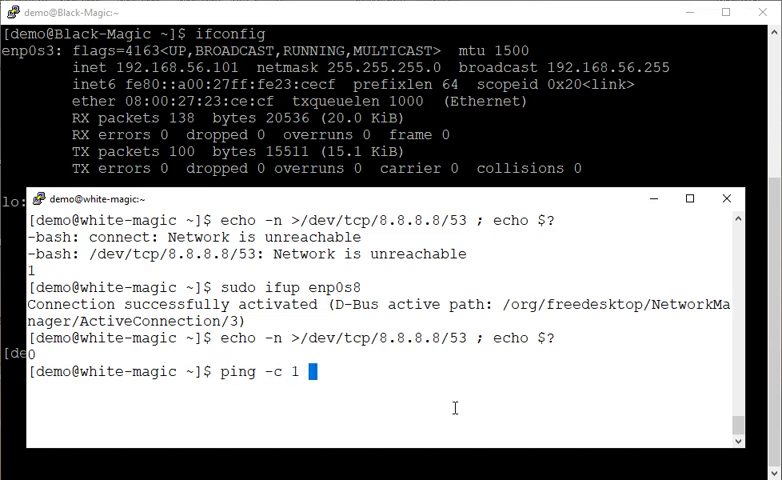